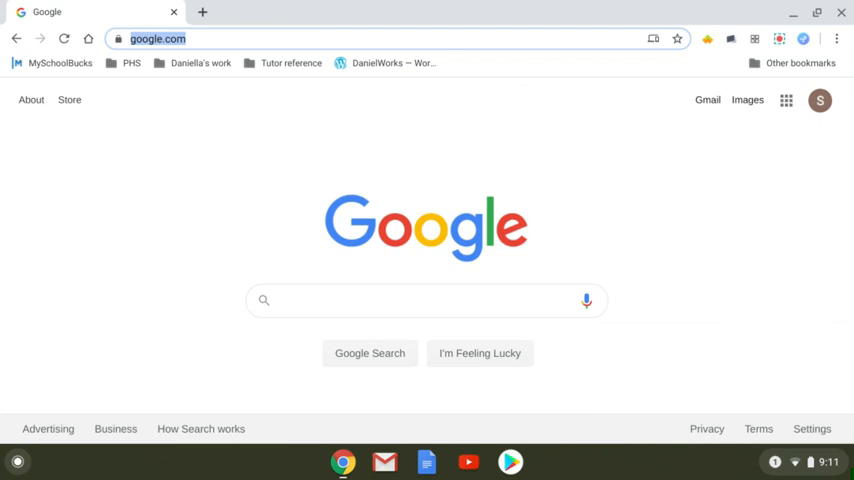
Search 'xbox' from the address bar to reach Xbox.com's Xbox Live page
type("xbox")
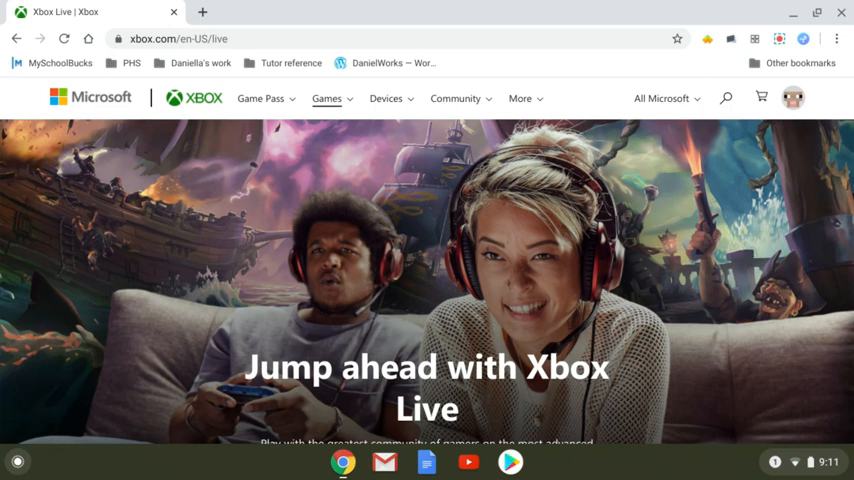
left_click(326, 98)
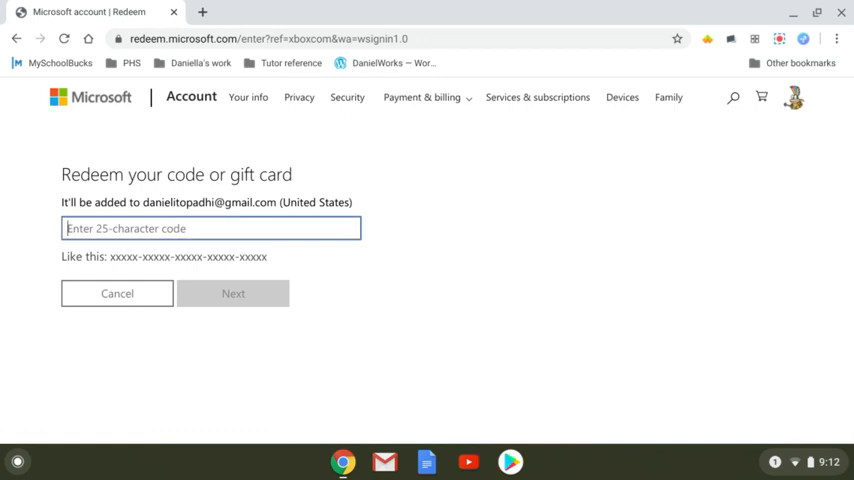
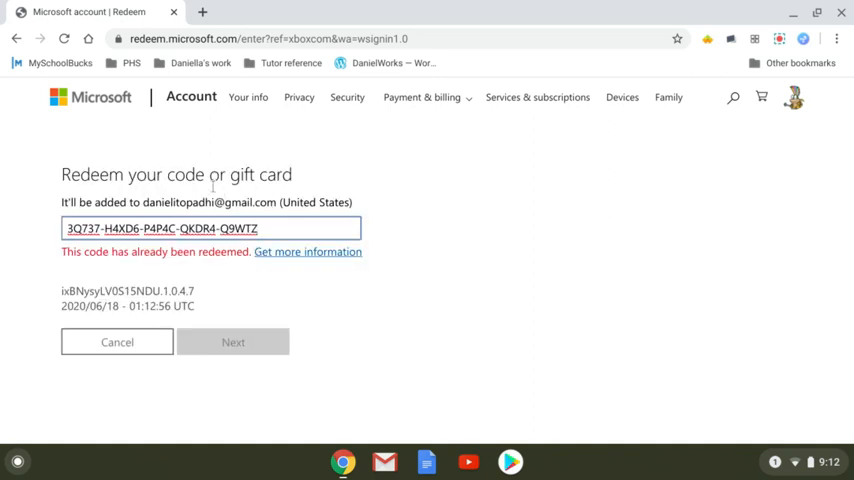
Scroll the account home to the Payment & billing card listing Minecraft Minecoin Pack: 3500 Coins at $0.00
left_click(118, 342)
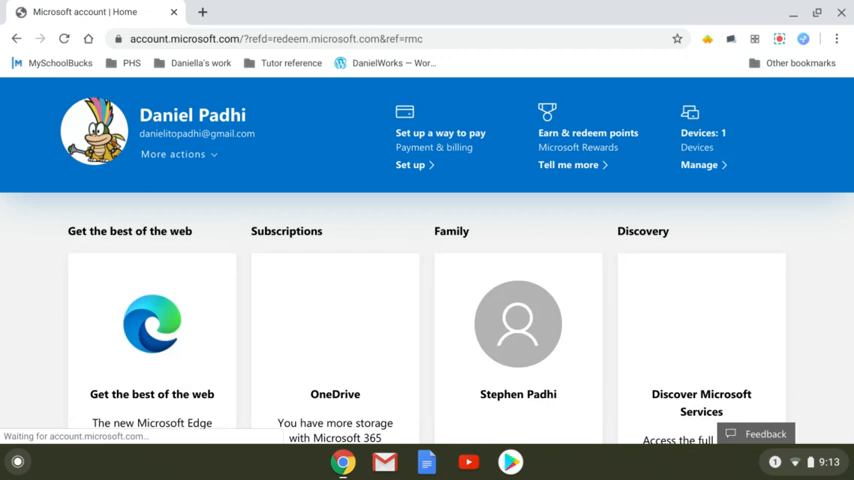
scroll("down", 3)
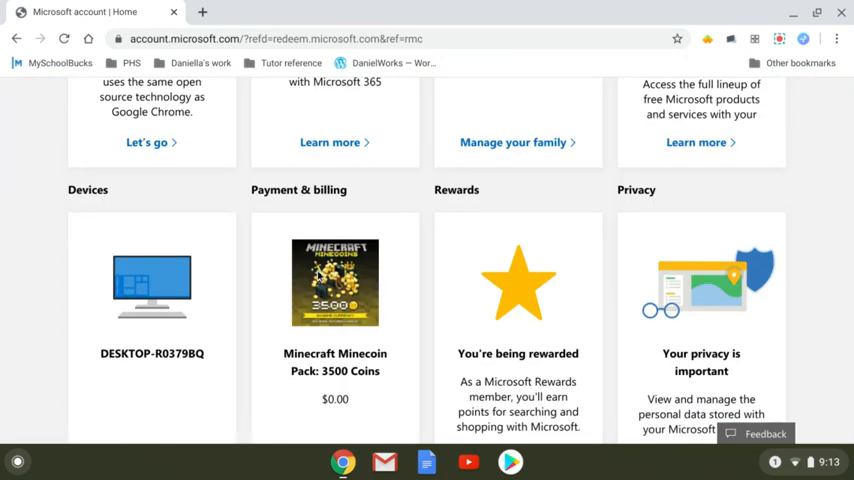
scroll("down", 3)
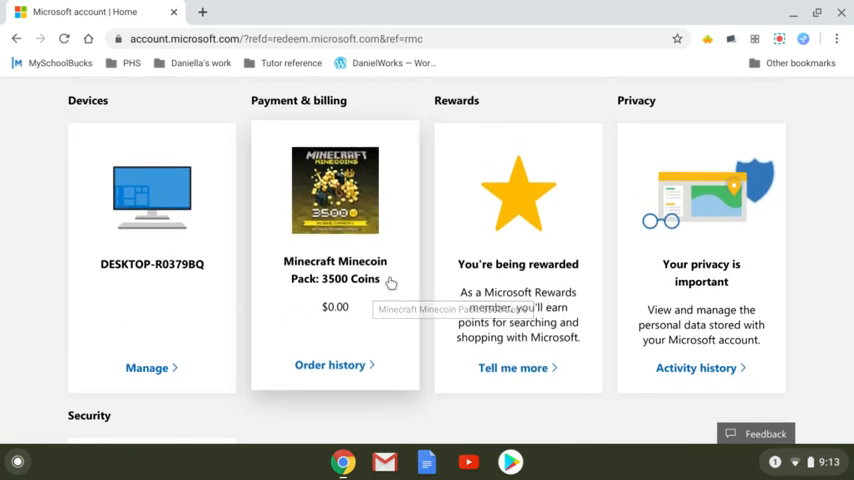
mouse_move(368, 186)
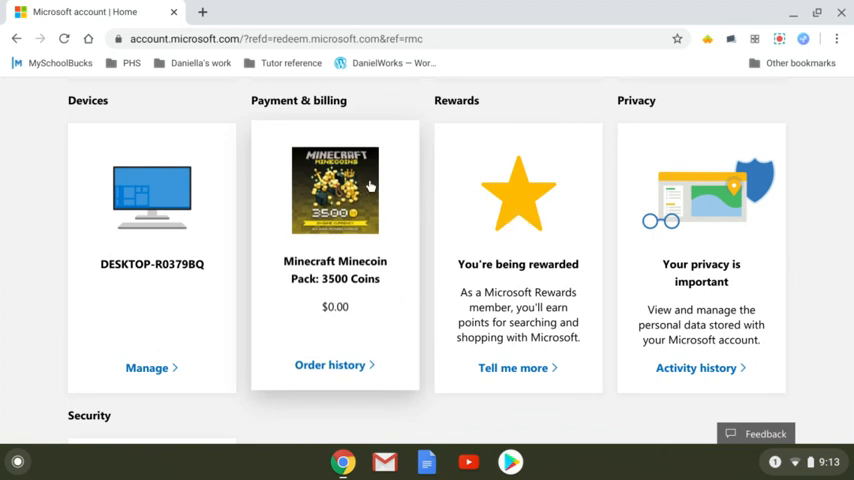
scroll("down", 3)
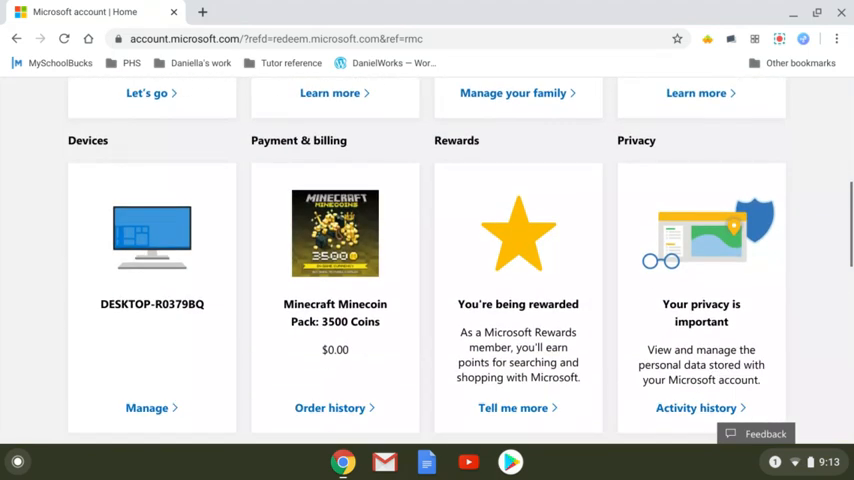
scroll("down", 3)
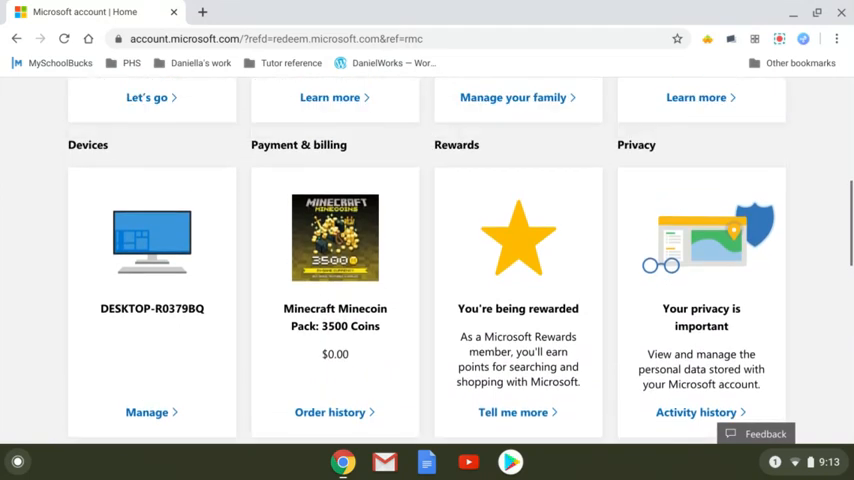
scroll("down", 3)
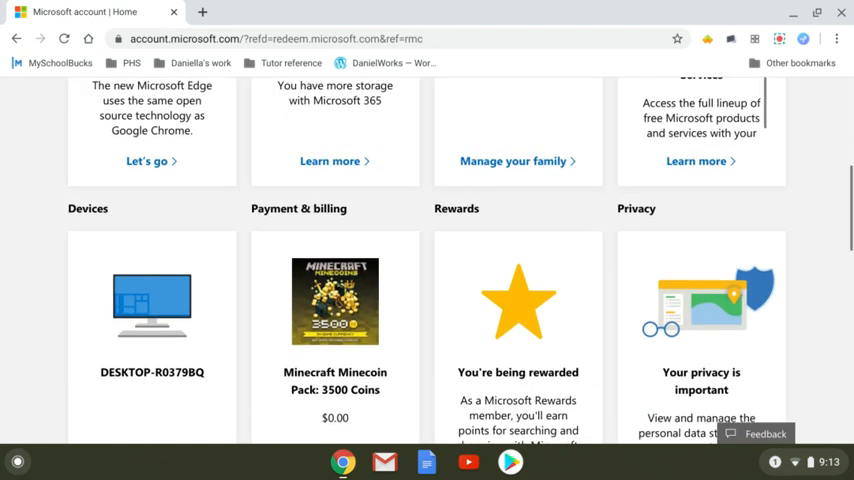
scroll("down", 3)
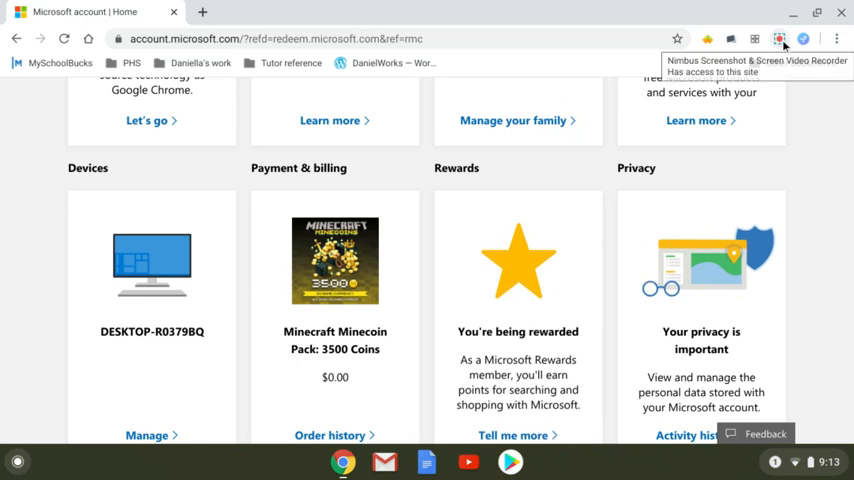
left_click(780, 38)
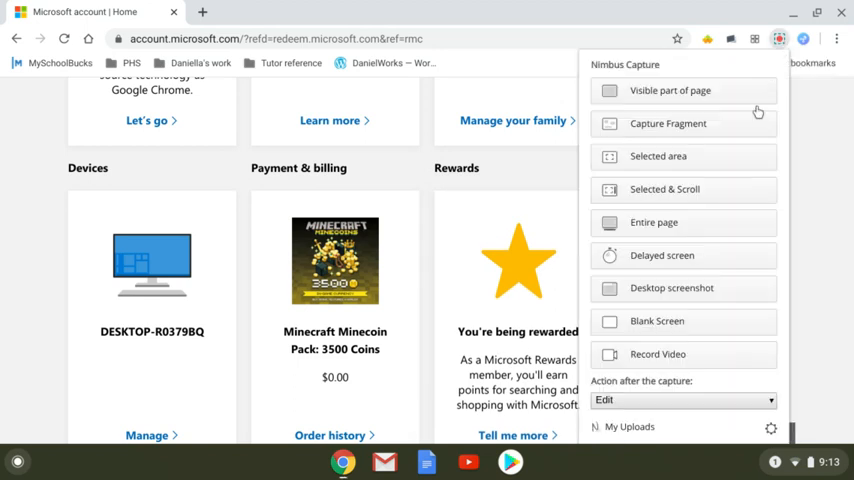